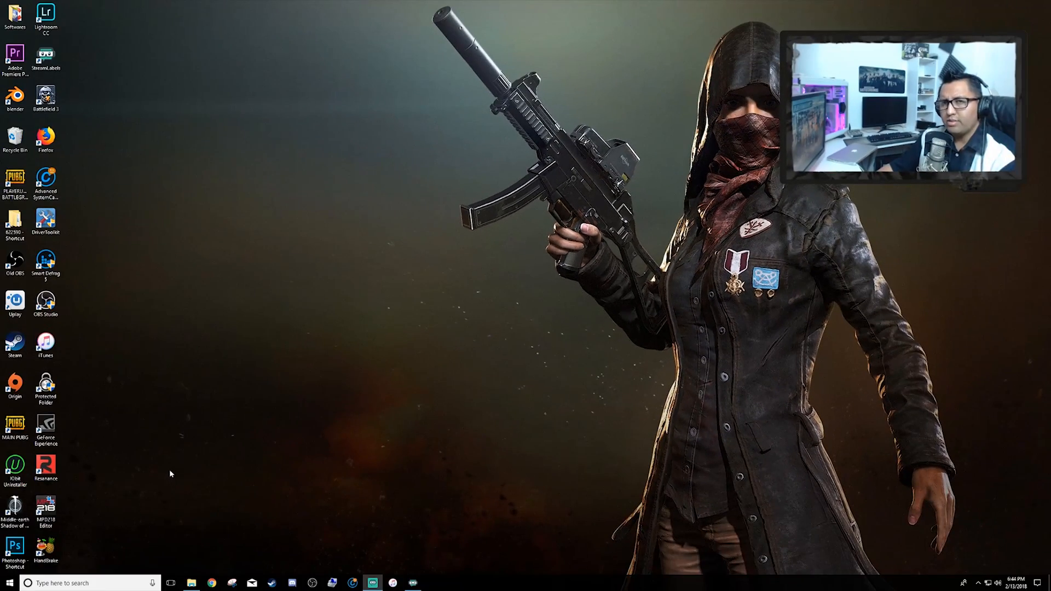
- Search Windows Start for 'computer' so Computer Management appears as best match
click(10, 583)
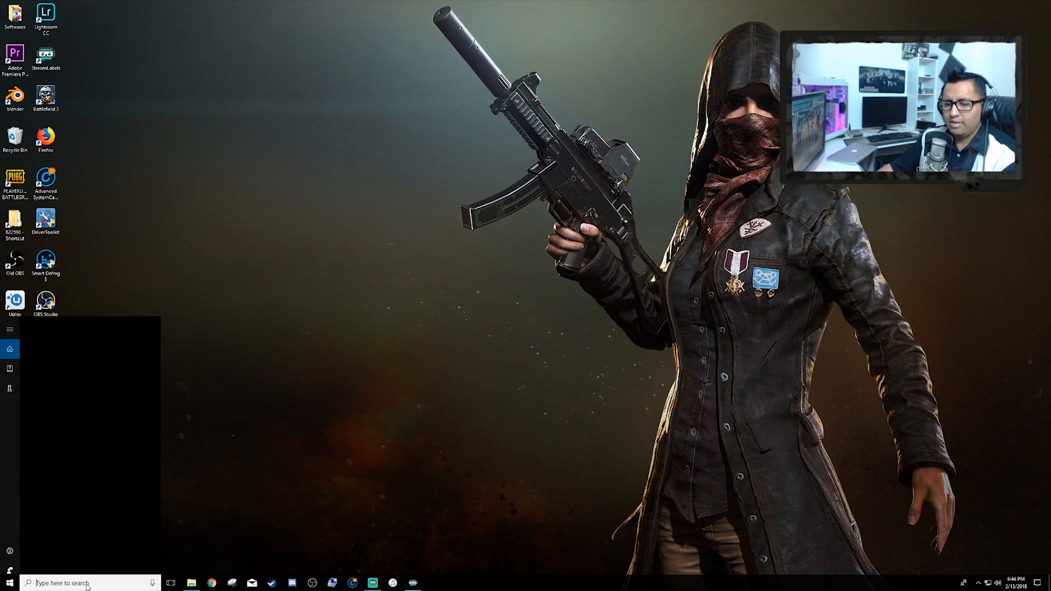
click(88, 584)
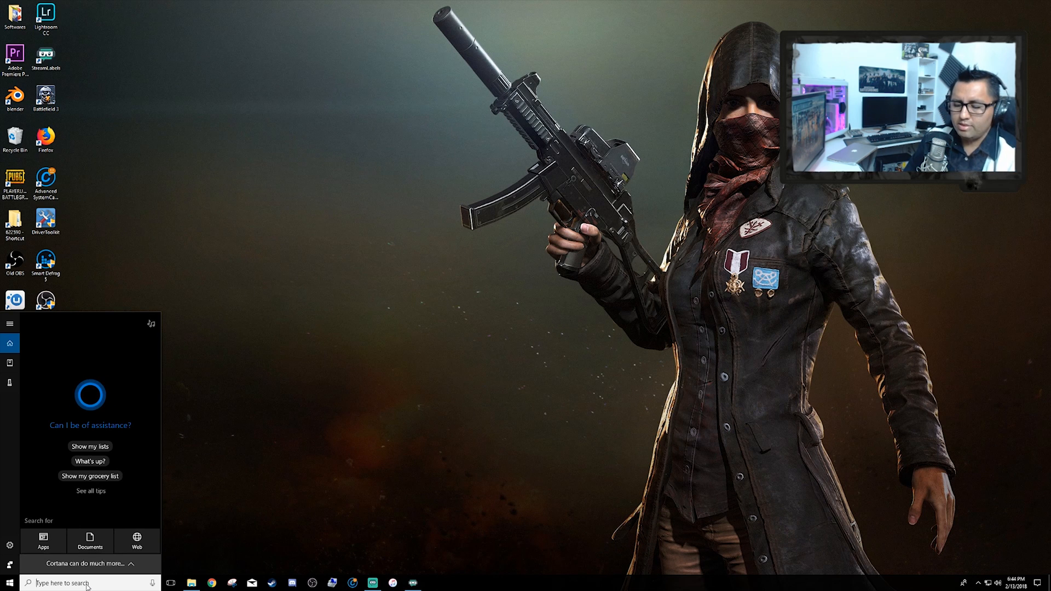
text(computer)
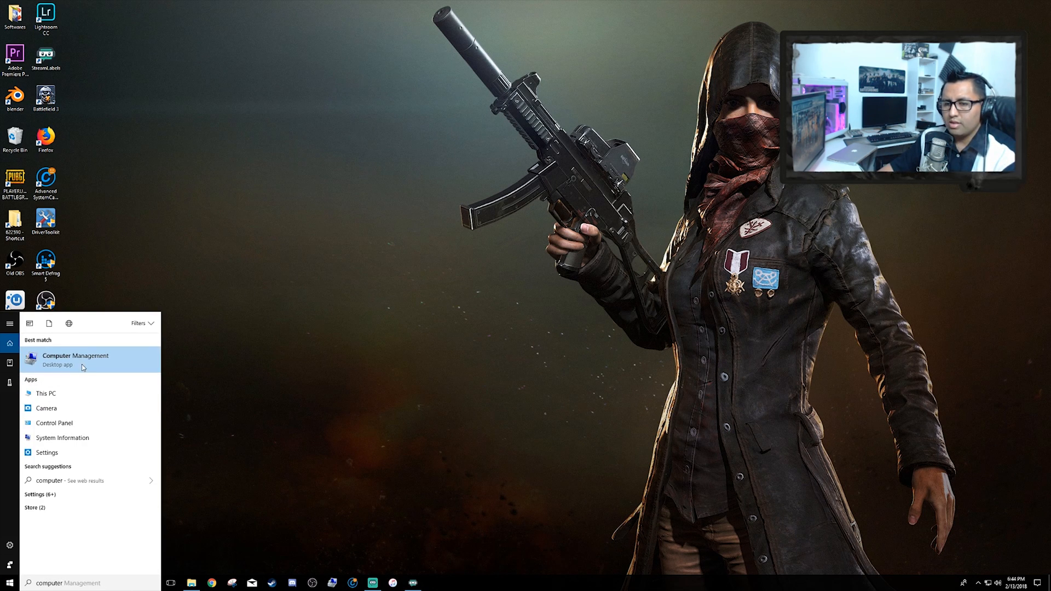
- Launch Computer Management and bring up the Services list, scrolled to Windows Audio
click(75, 359)
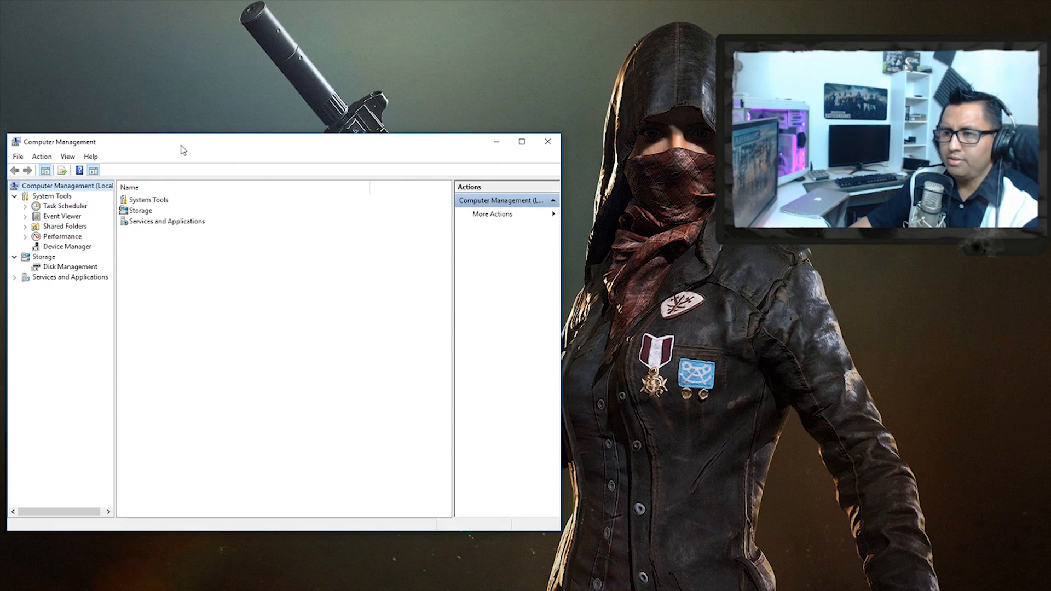
mouse_move(167, 230)
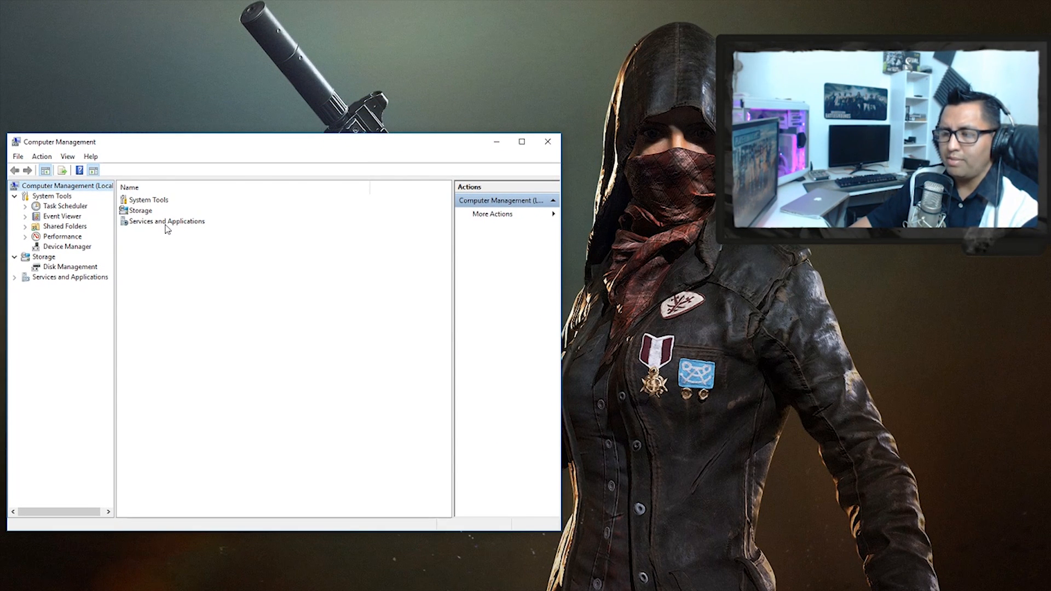
click(166, 222)
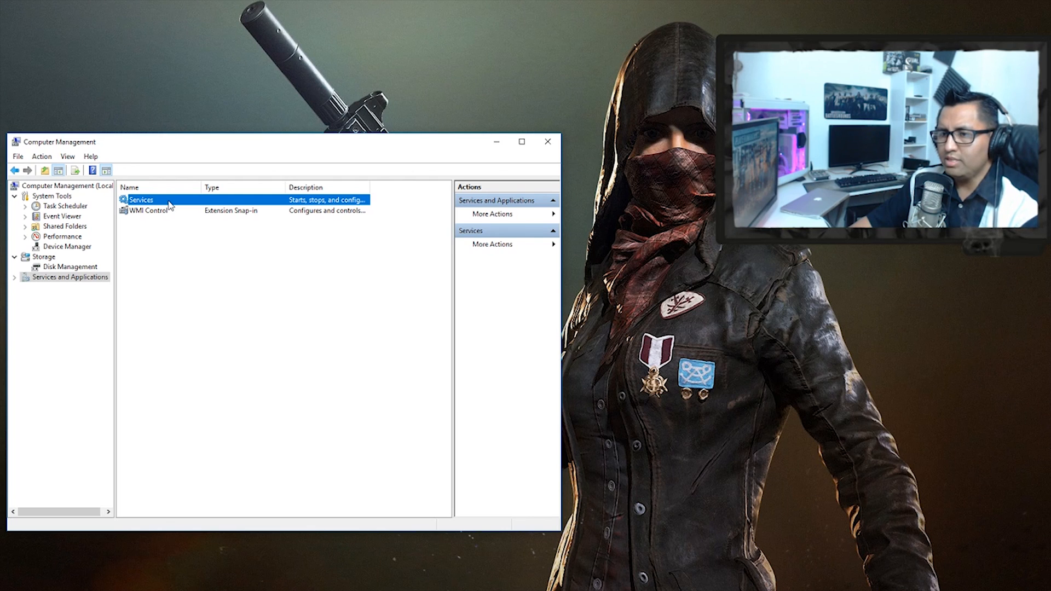
double_click(141, 200)
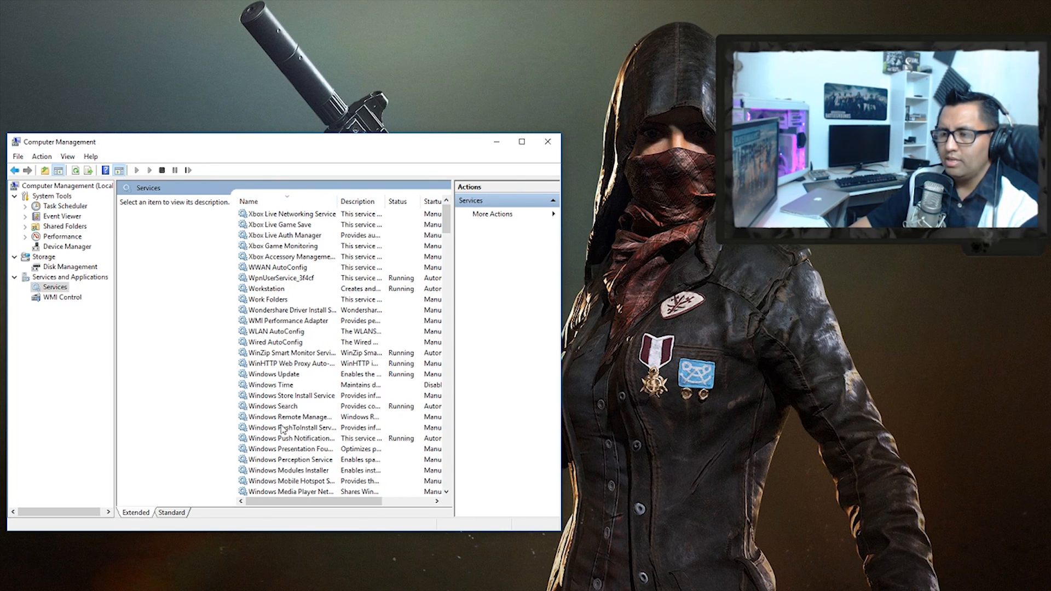
scroll(down, 3)
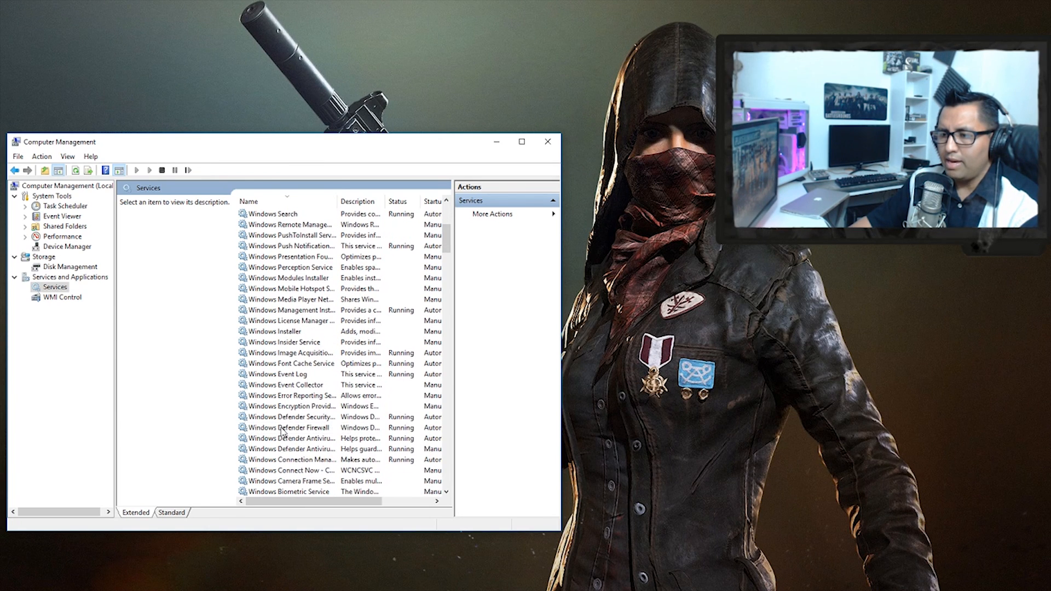
scroll(down, 3)
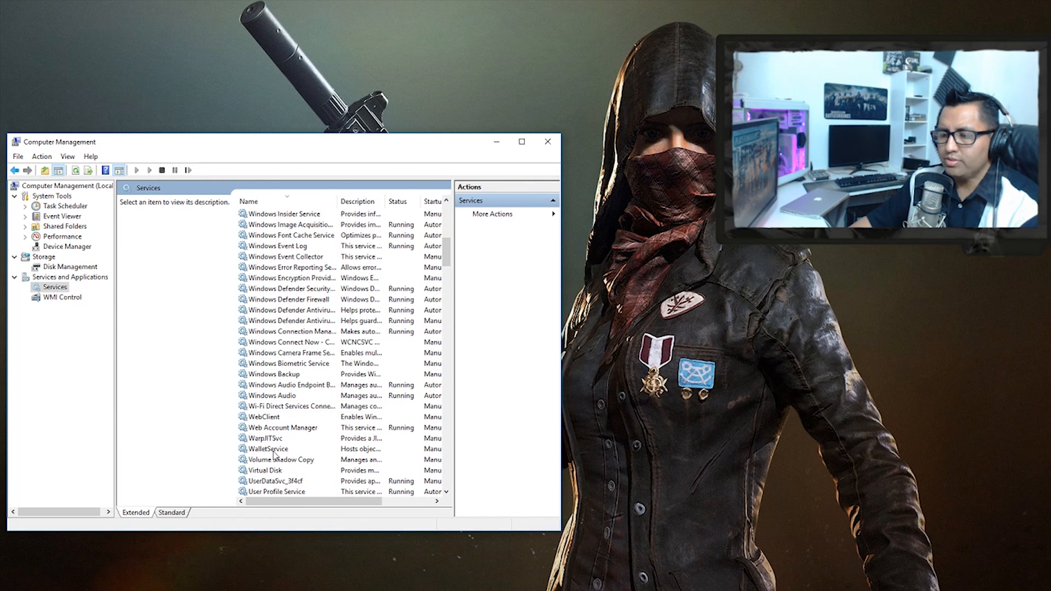
scroll(down, 3)
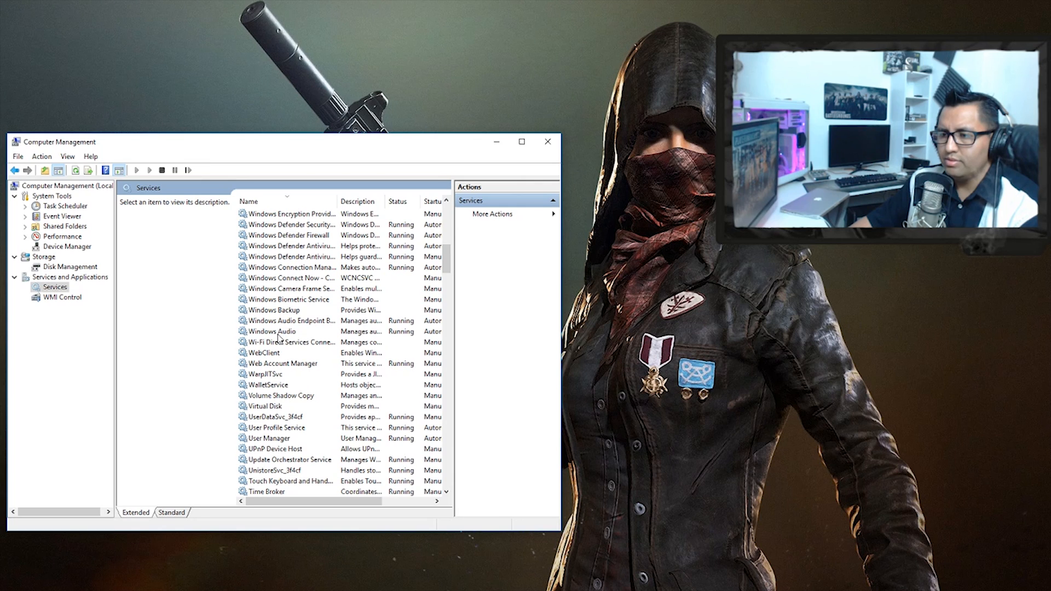
- Restart the Windows Audio service so it shows as Running again
click(272, 331)
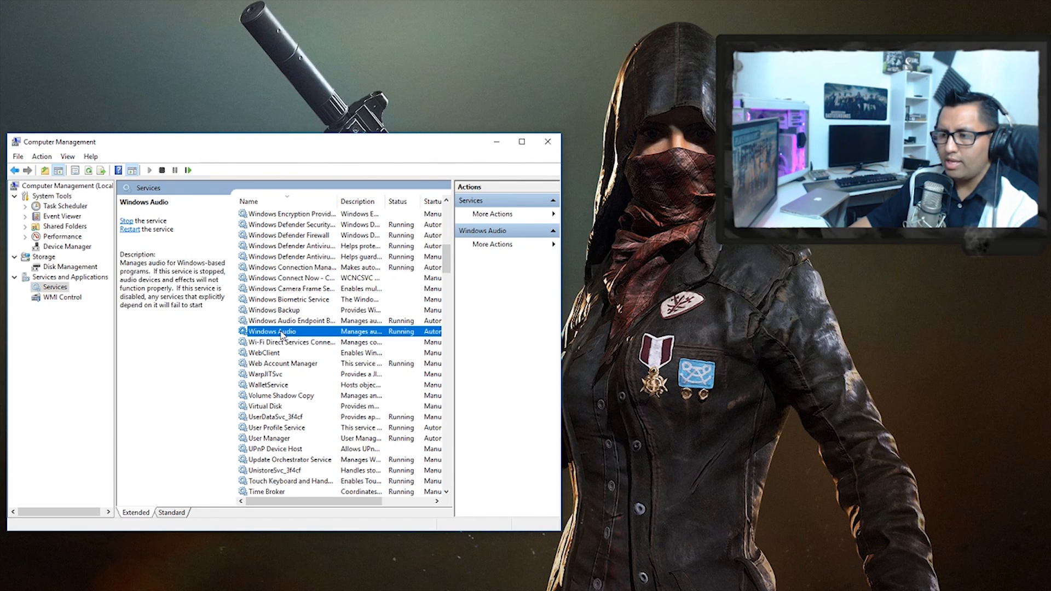
mouse_move(404, 338)
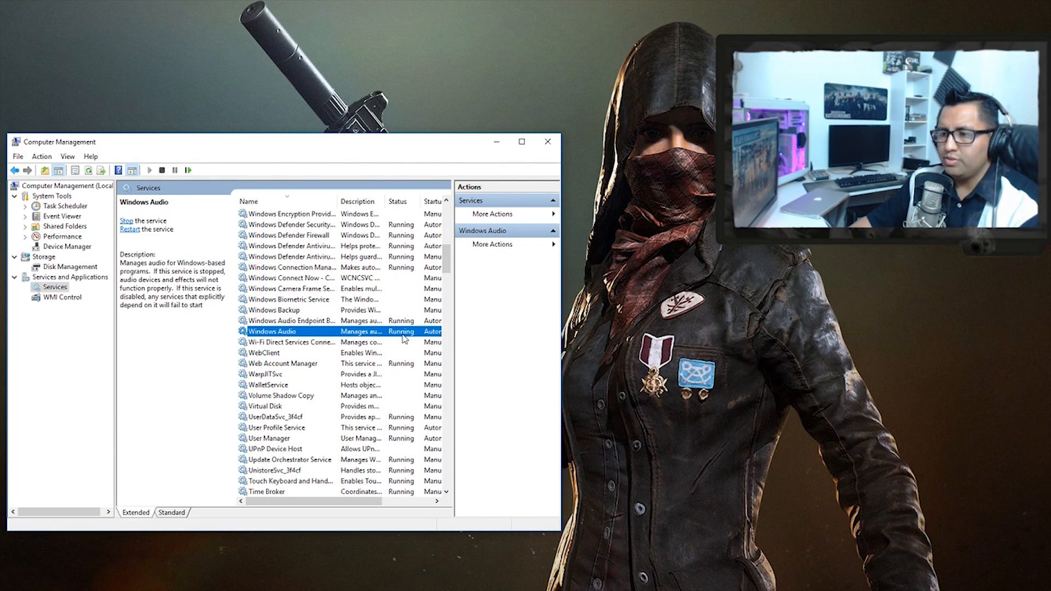
mouse_move(295, 321)
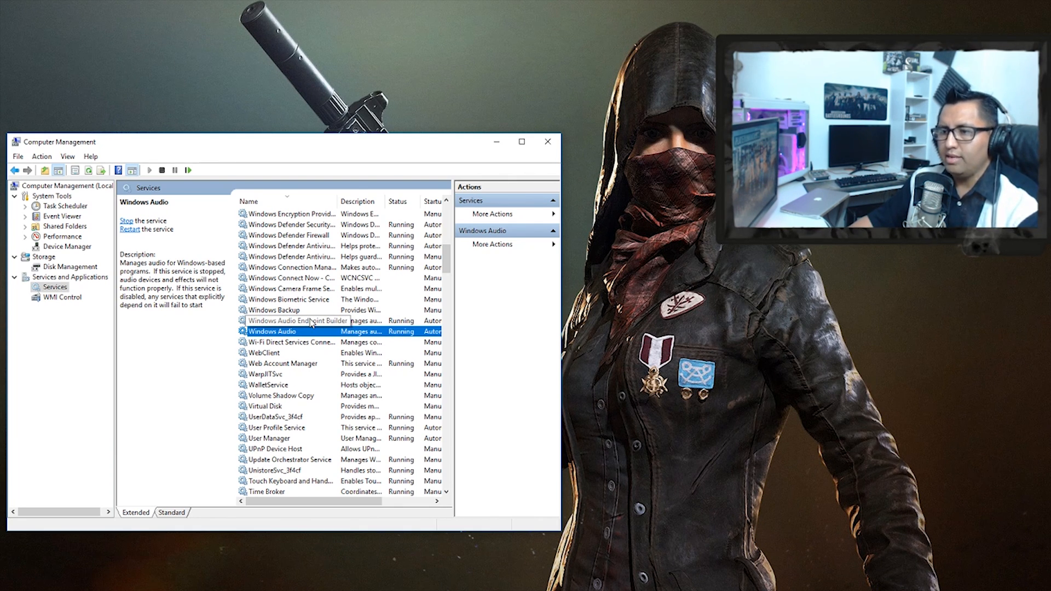
click(130, 229)
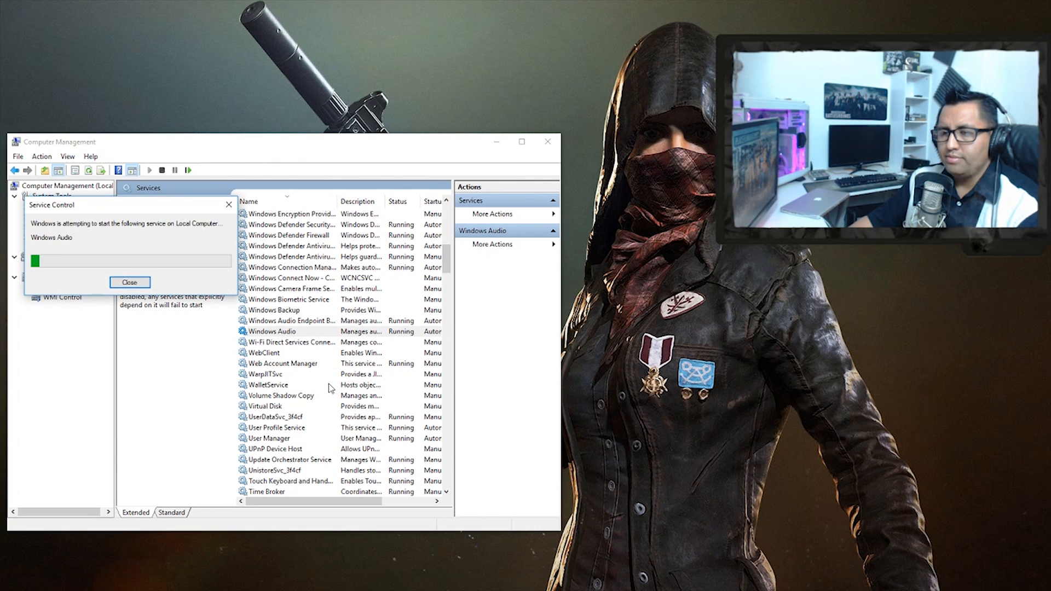
click(130, 281)
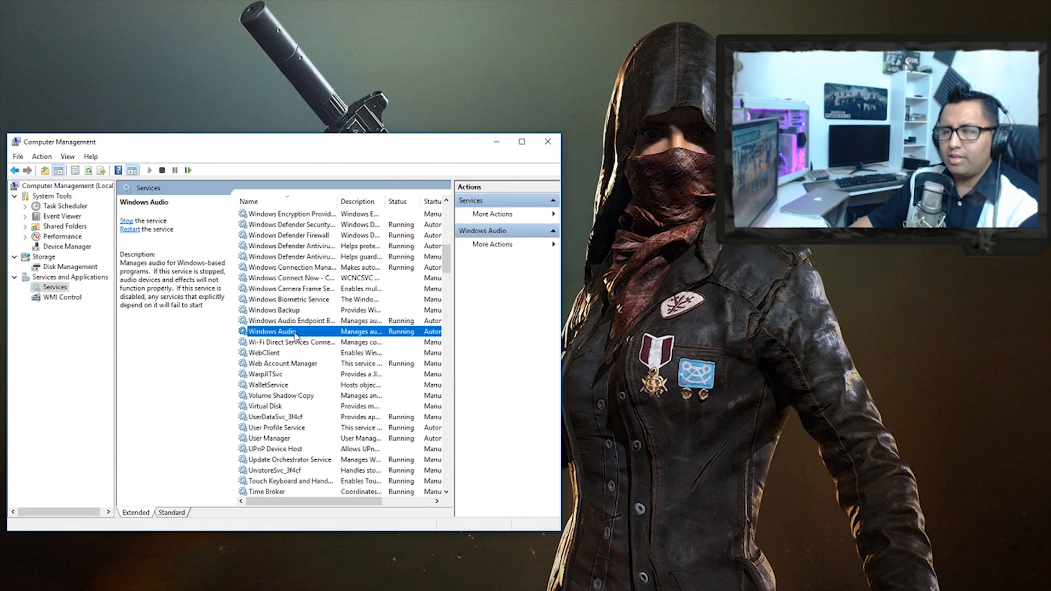